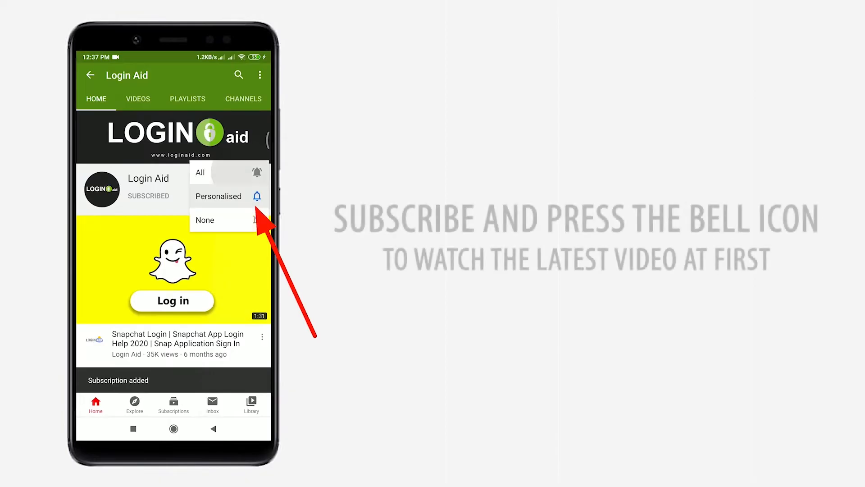
# Step: Launch Zoom and start scheduling a new meeting from the Meet & Chat screen
pyautogui.click(200, 173)
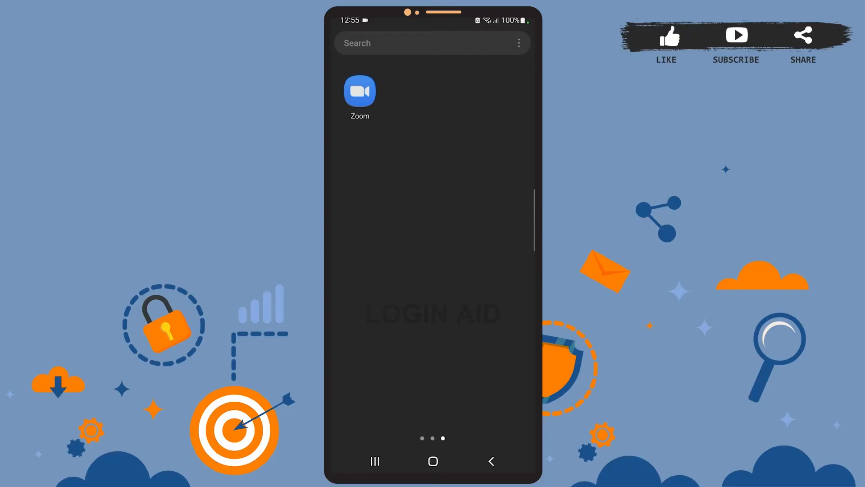
pyautogui.click(359, 91)
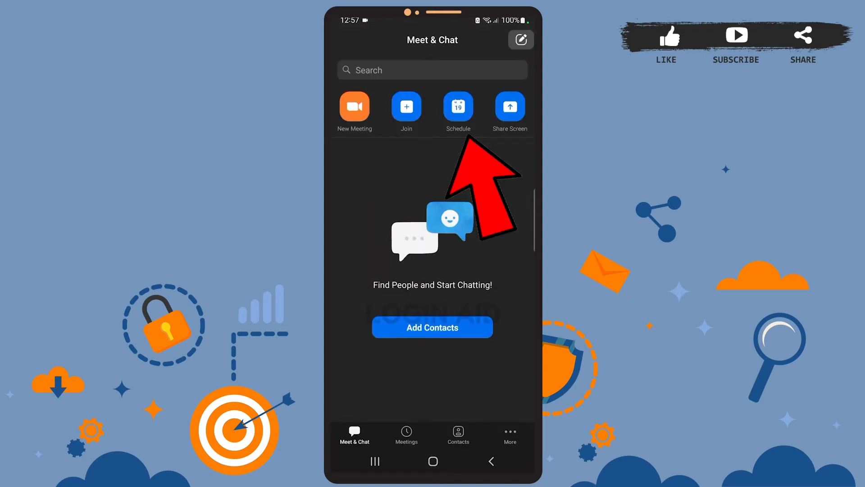
pyautogui.click(457, 107)
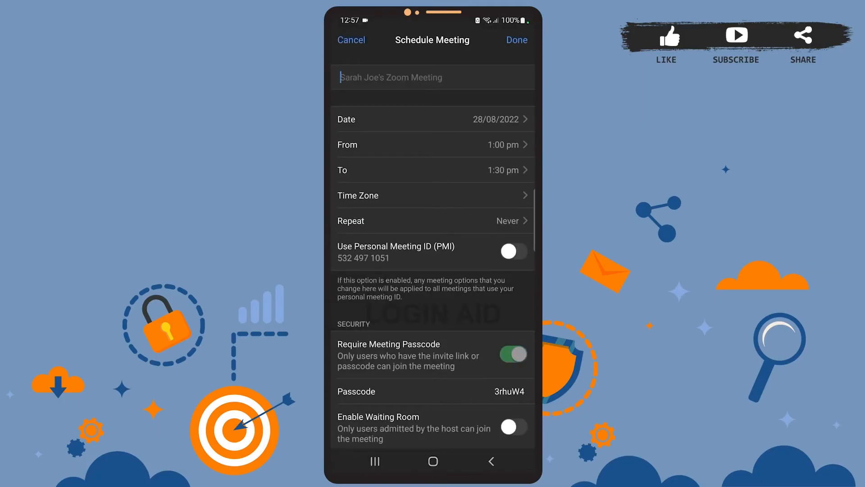
# Step: Title the meeting 'meet greet', set 29/08/2022 from 2:00 pm to 2:30 pm, and accept the time-limit notice
pyautogui.click(431, 78)
pyautogui.write('meet greet')
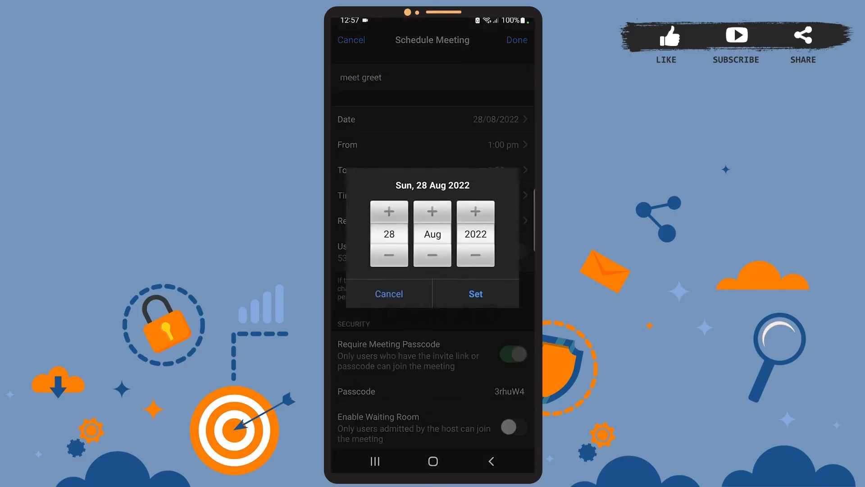
pyautogui.click(388, 210)
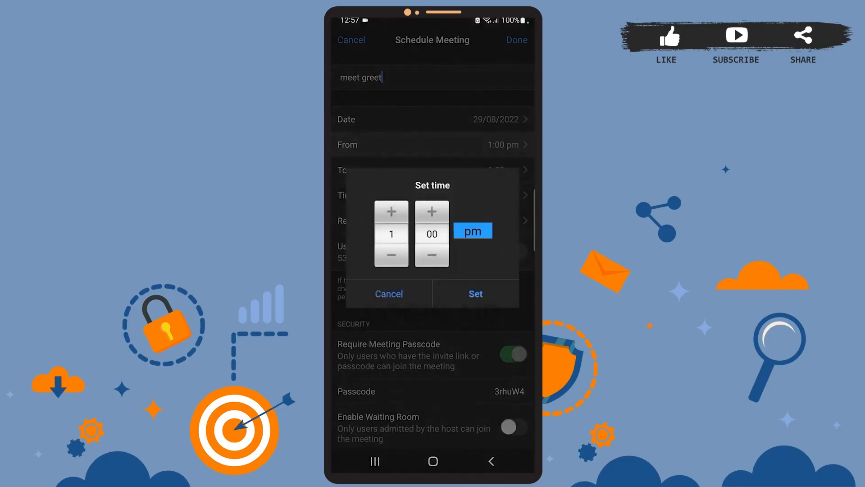
pyautogui.click(391, 211)
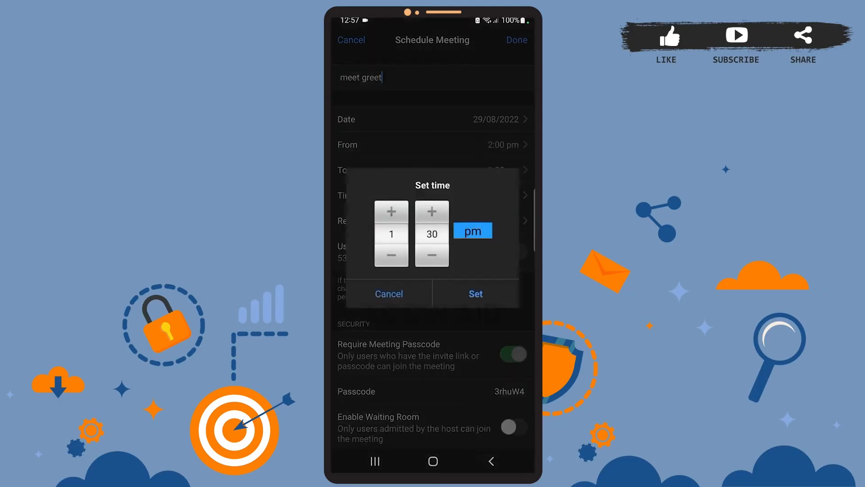
pyautogui.click(390, 211)
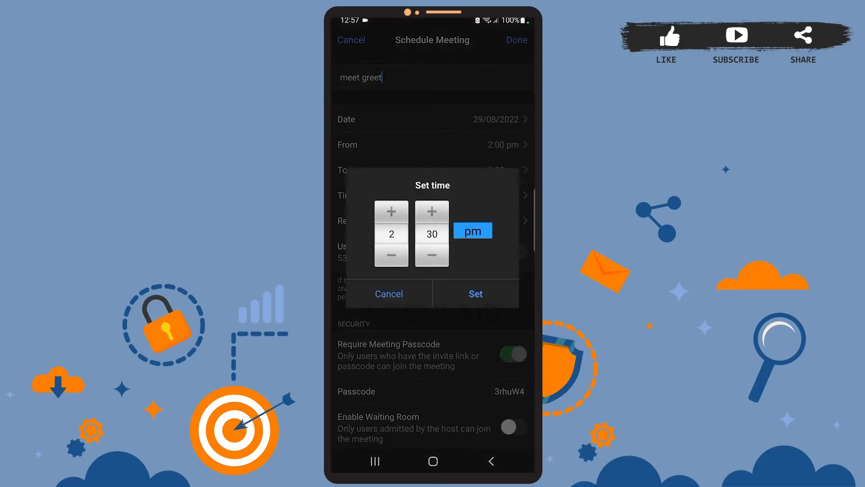
pyautogui.click(473, 293)
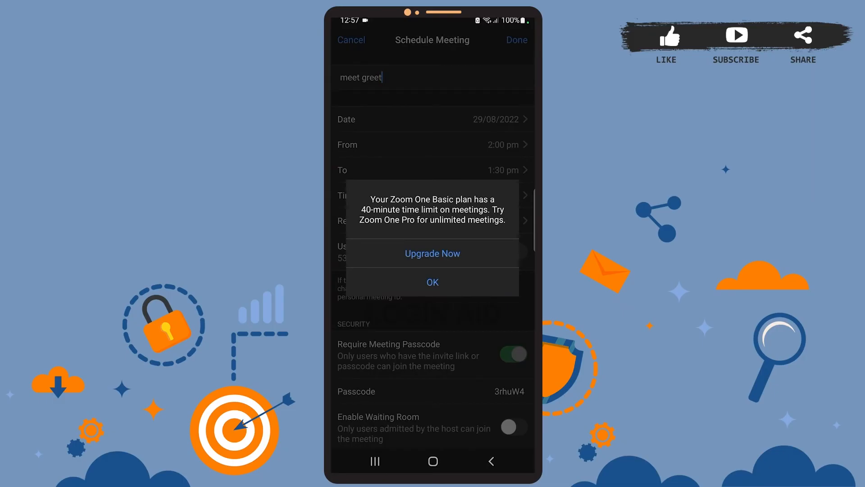
pyautogui.click(432, 282)
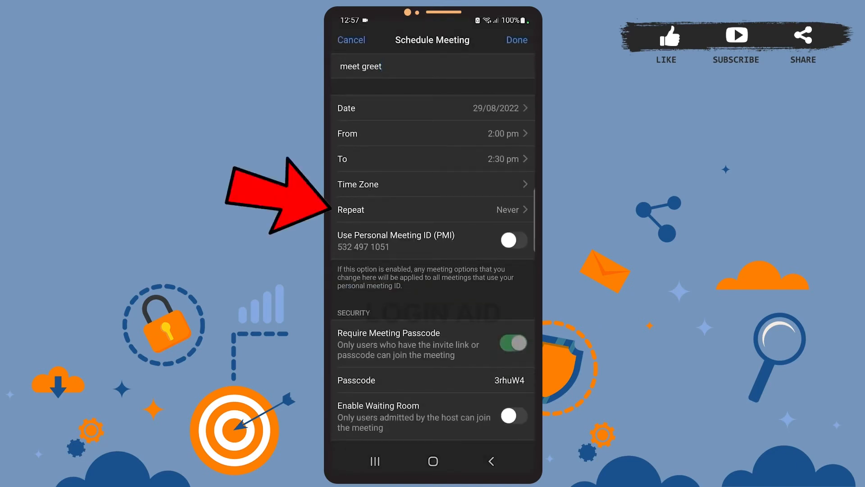
pyautogui.click(434, 210)
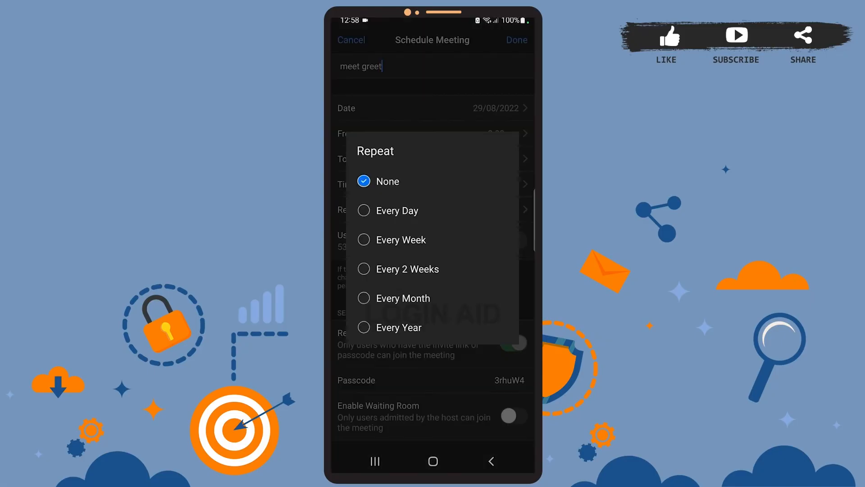
pyautogui.click(387, 210)
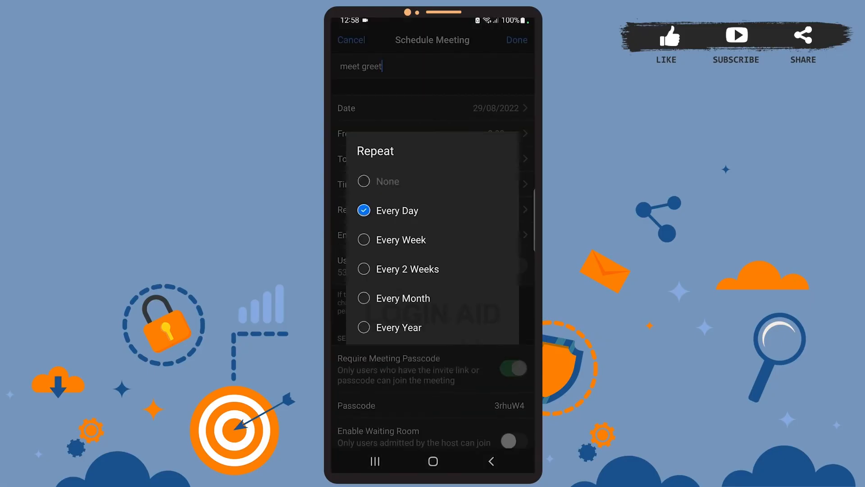
pyautogui.click(388, 181)
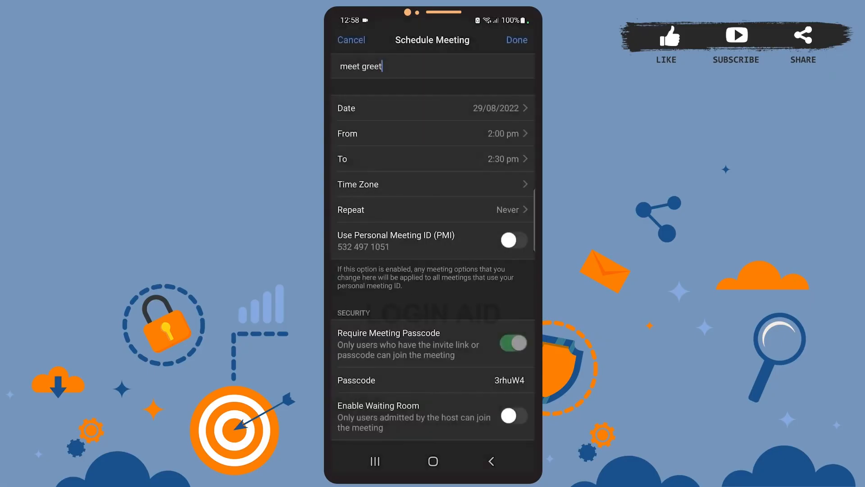
pyautogui.scroll(-3)
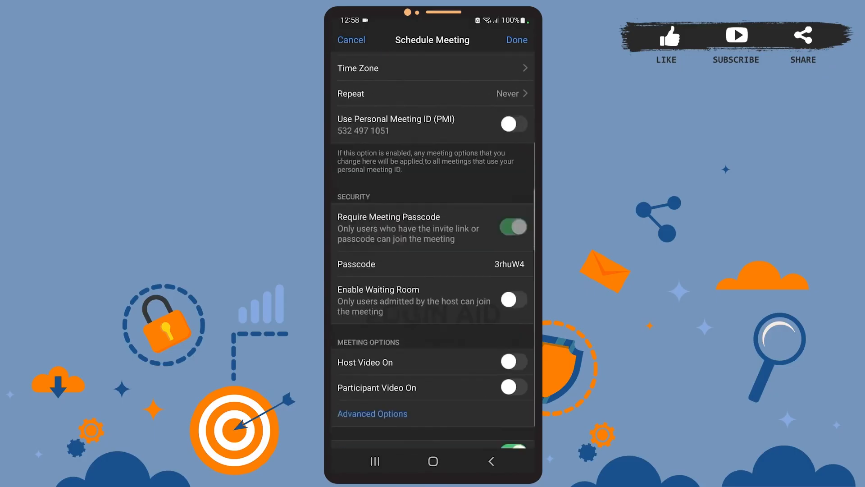
pyautogui.scroll(-3)
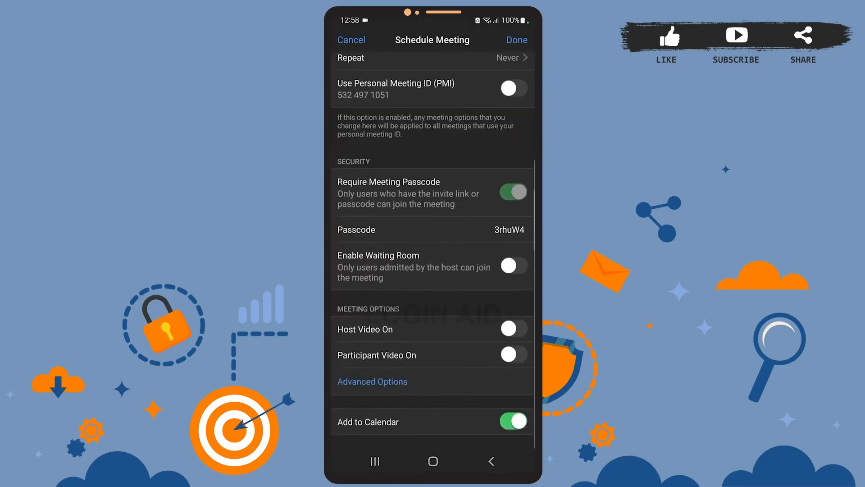
pyautogui.scroll(3)
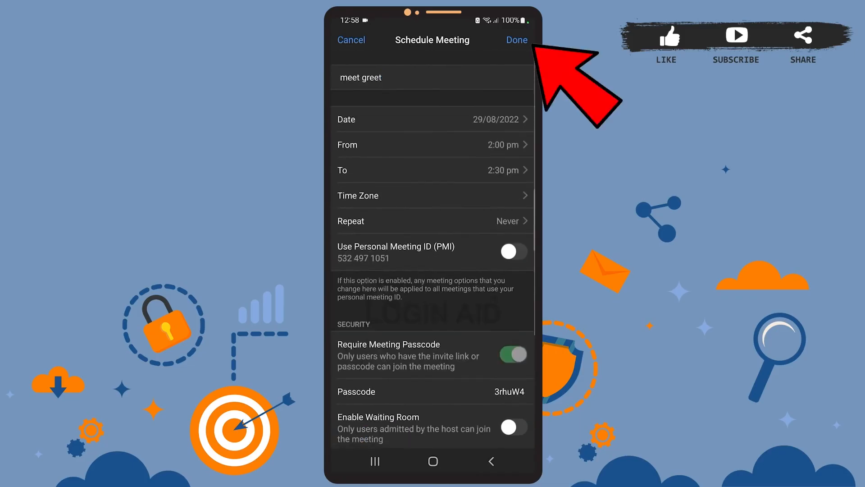
# Step: Save the meet greet meeting and allow Zoom access to the calendar
pyautogui.click(516, 39)
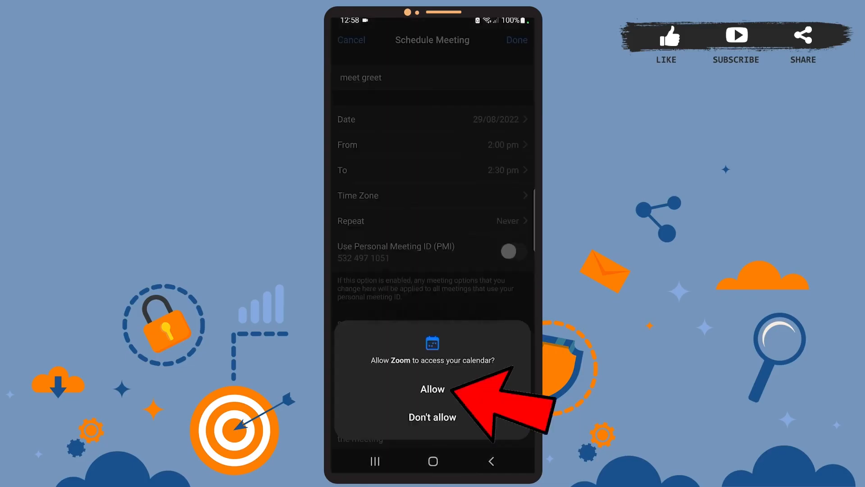
pyautogui.click(431, 389)
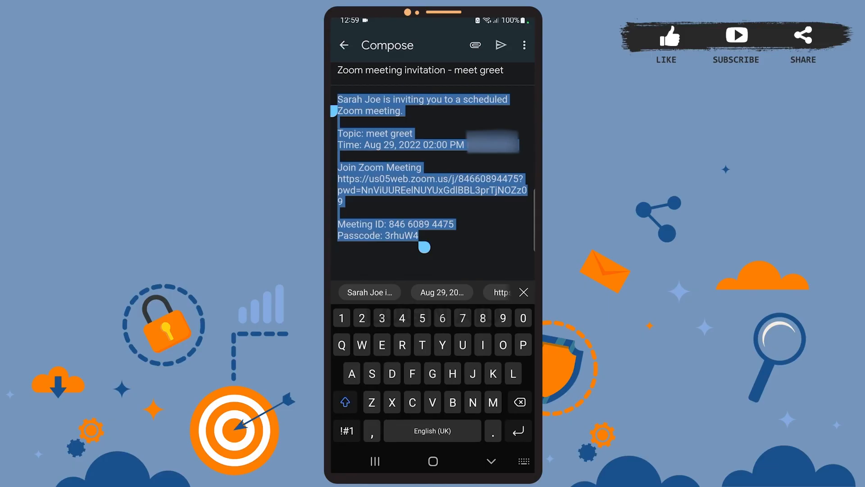
# Step: Copy the invitation with join link, ID and passcode and send it to the Fam group chat
pyautogui.click(342, 45)
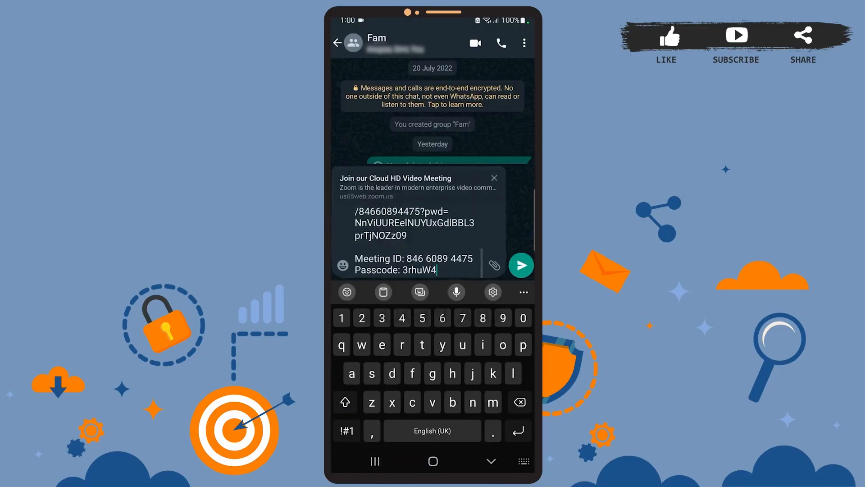
pyautogui.click(520, 265)
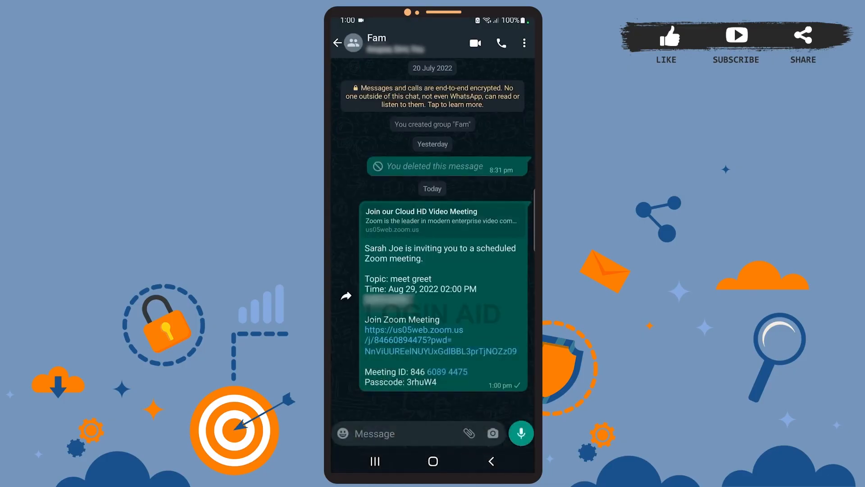